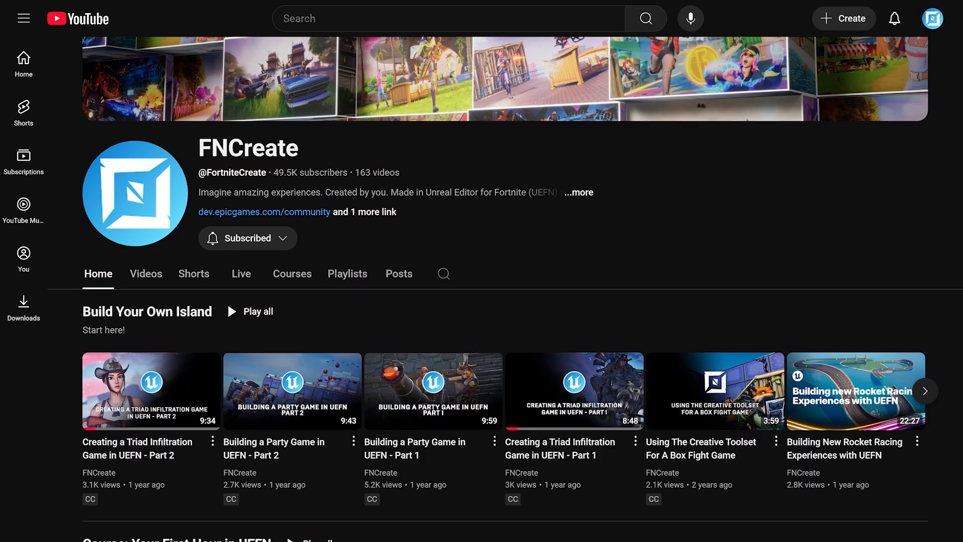
Step: Scroll down the FNCreate channel page toward the Epic Developer Community link
{"action": "scroll", "scroll_direction": "down", "scroll_amount": 3}
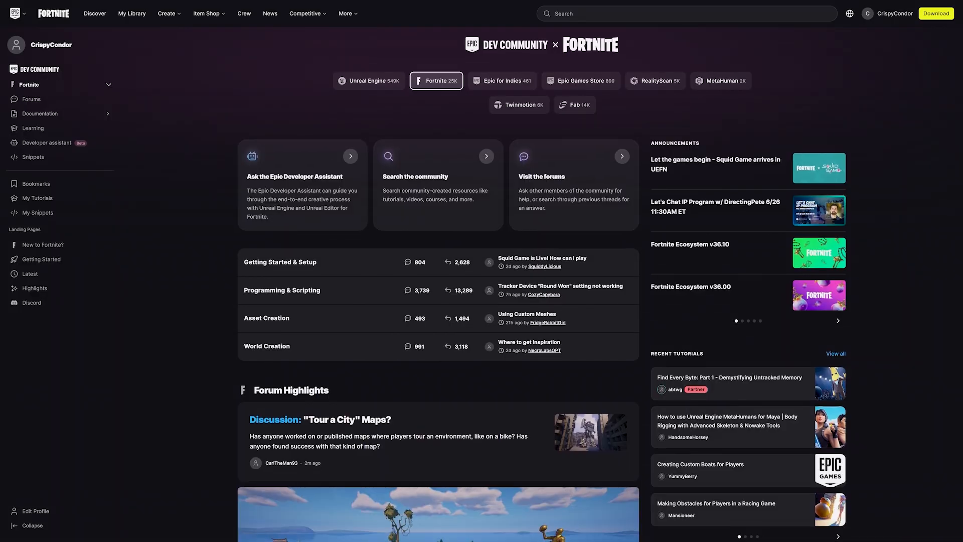
Step: Go to the Fortnite Creator Forum and browse the shared Verse snippets
{"action": "scroll", "scroll_direction": "down", "scroll_amount": 3}
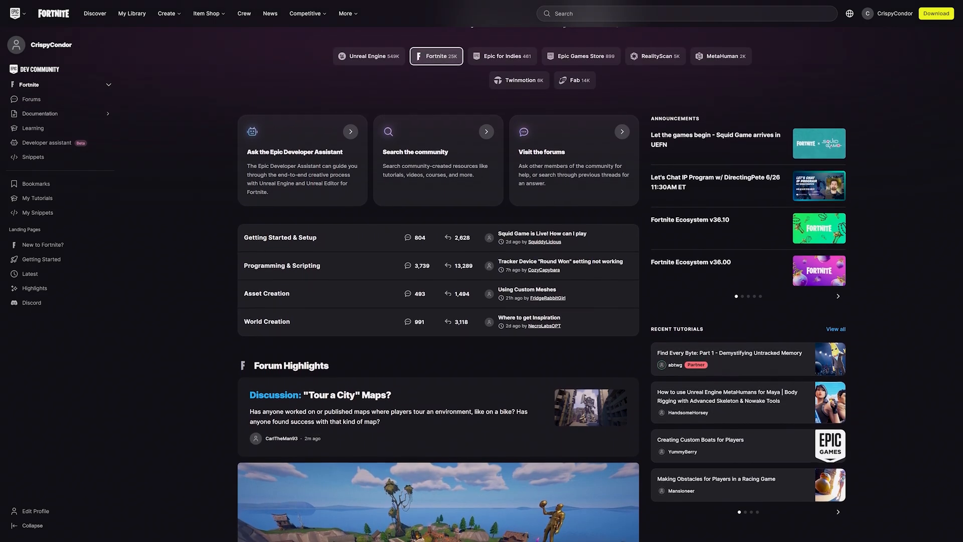
{"action": "left_click", "coordinate": [31, 99]}
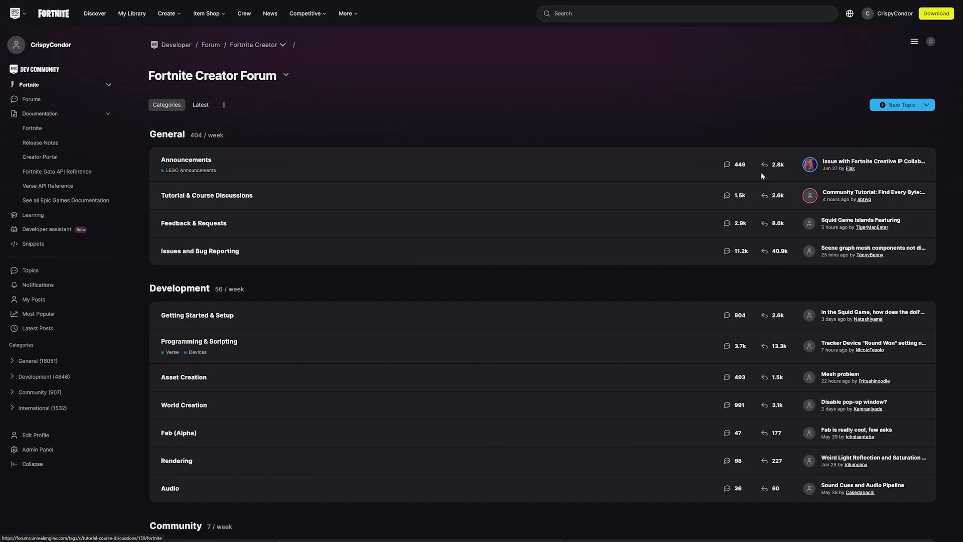
{"action": "left_click", "coordinate": [32, 156]}
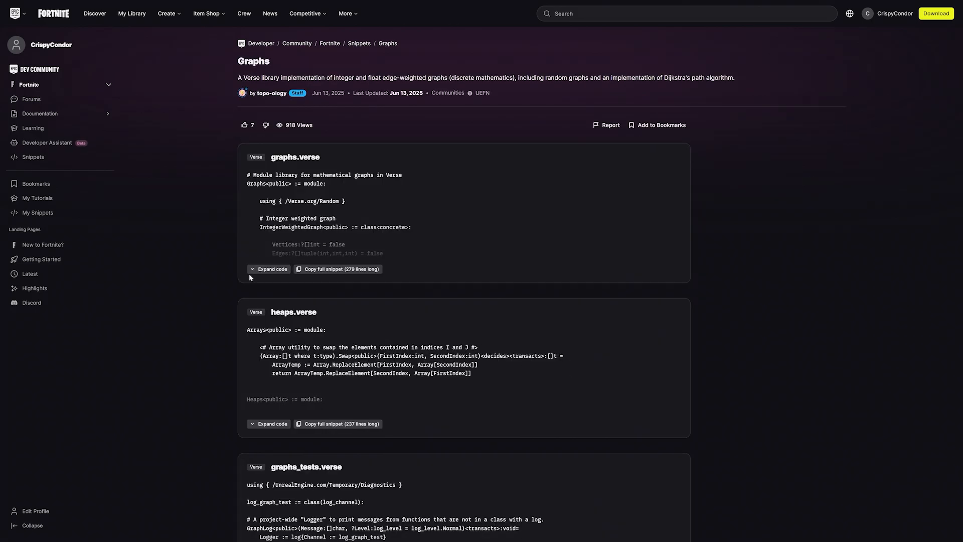
{"action": "mouse_move", "coordinate": [306, 300]}
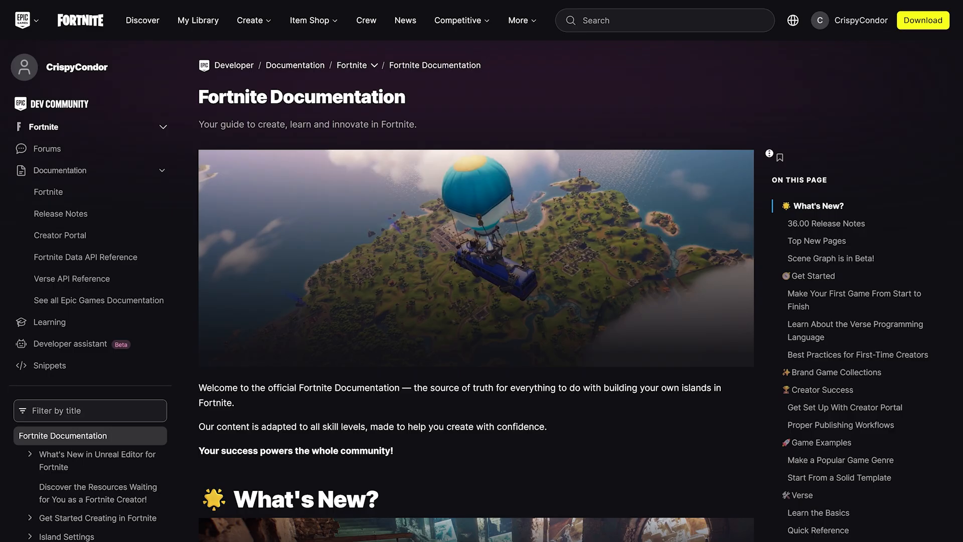
Step: View the Build Your First Island in Fortnite tutorial and read through it
{"action": "scroll", "scroll_direction": "down", "scroll_amount": 3}
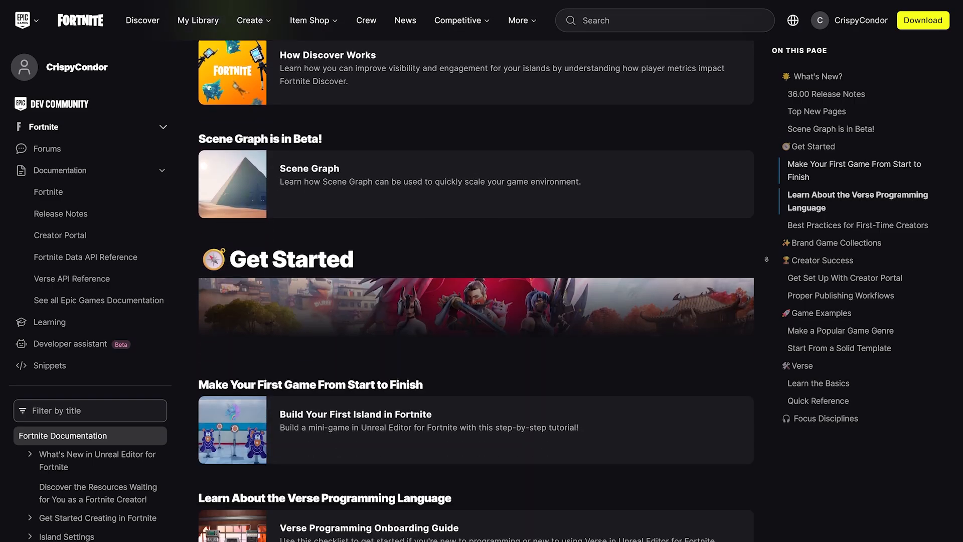
{"action": "scroll", "scroll_direction": "down", "scroll_amount": 3}
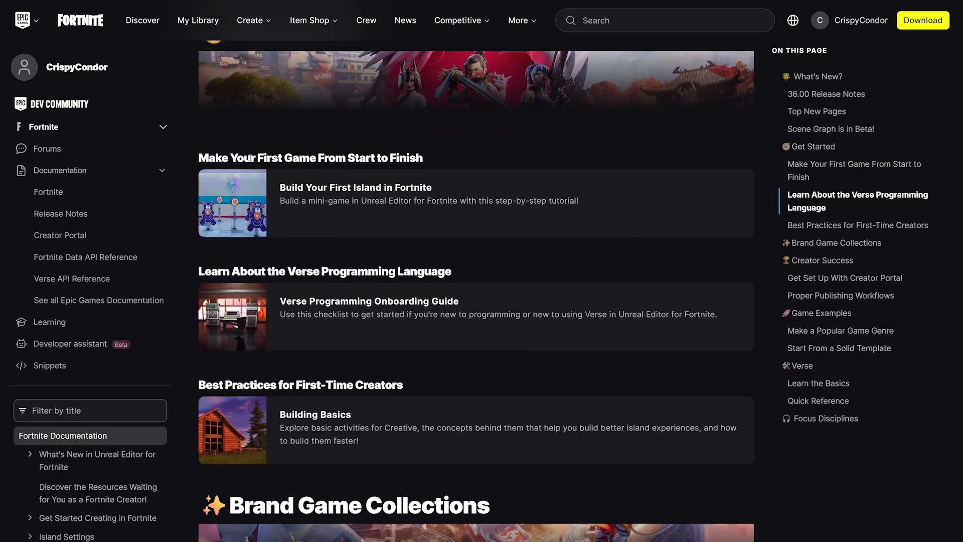
{"action": "left_click", "coordinate": [355, 188]}
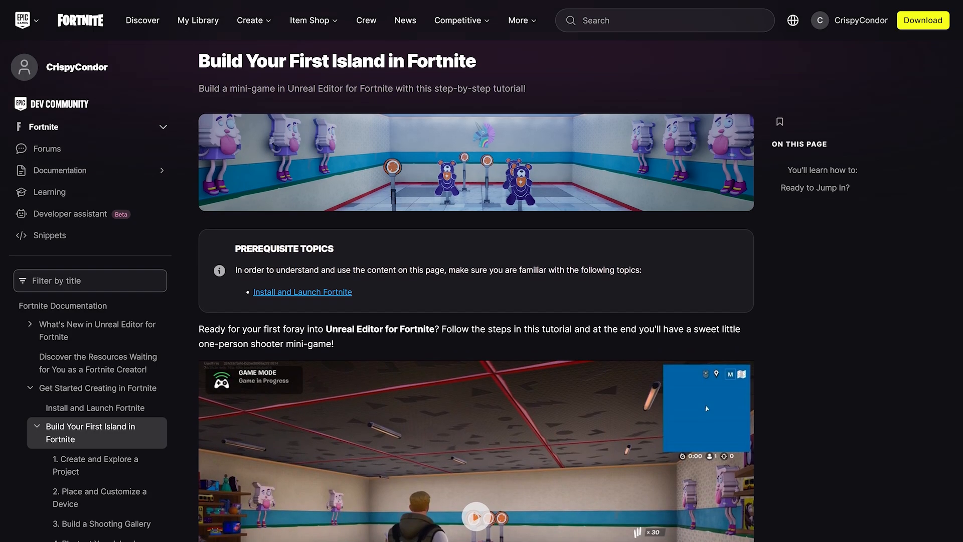
{"action": "scroll", "scroll_direction": "down", "scroll_amount": 3}
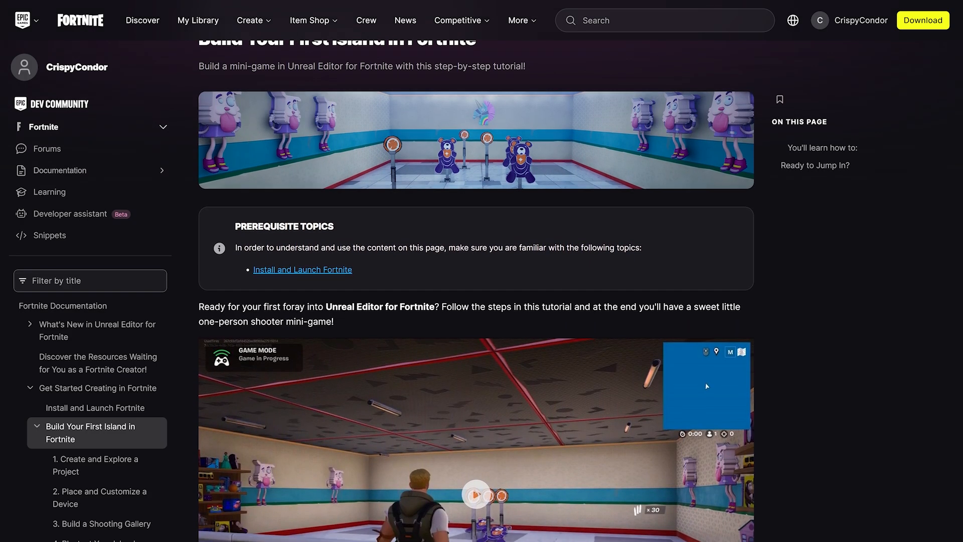
{"action": "scroll", "scroll_direction": "down", "scroll_amount": 3}
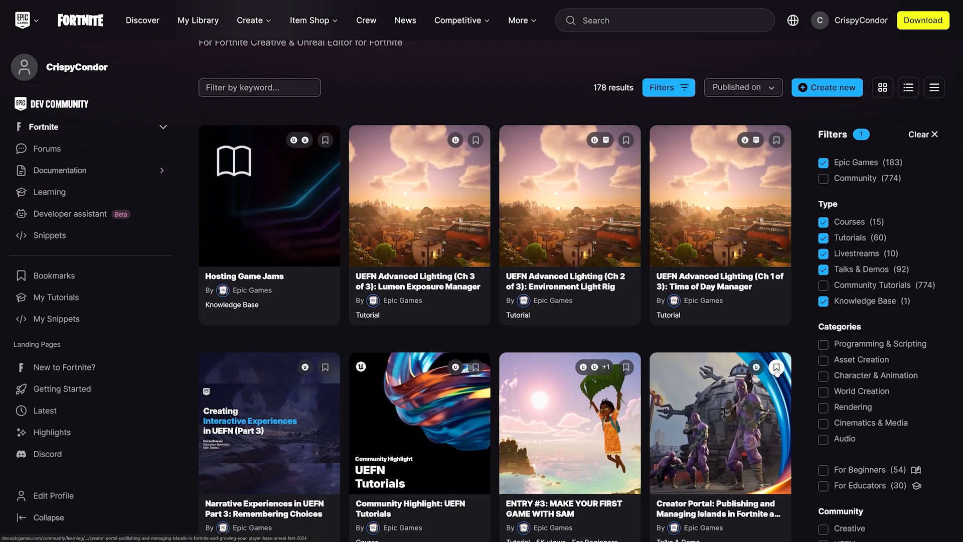
Step: Switch to the AI Developer Assistant chat from the learning content
{"action": "scroll", "scroll_direction": "down", "scroll_amount": 3}
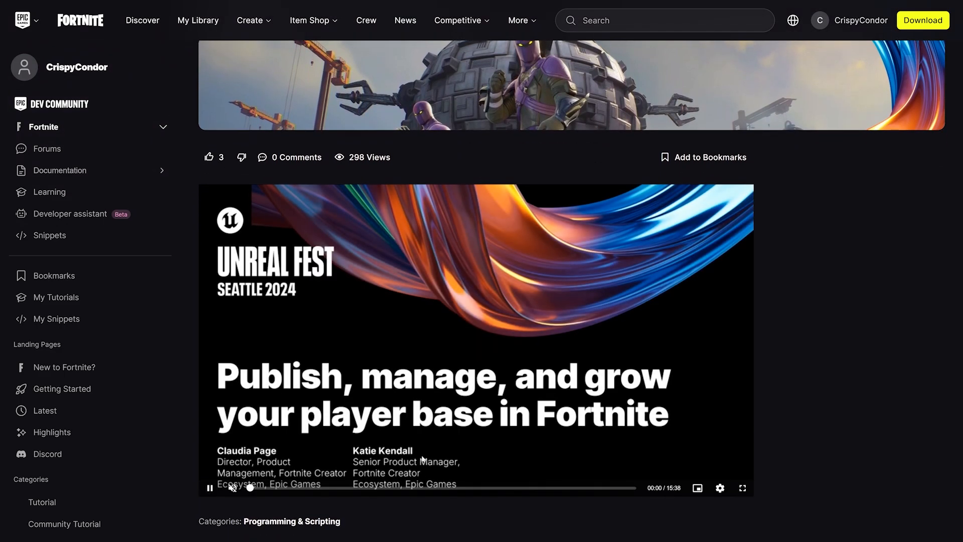
{"action": "left_click", "coordinate": [70, 212]}
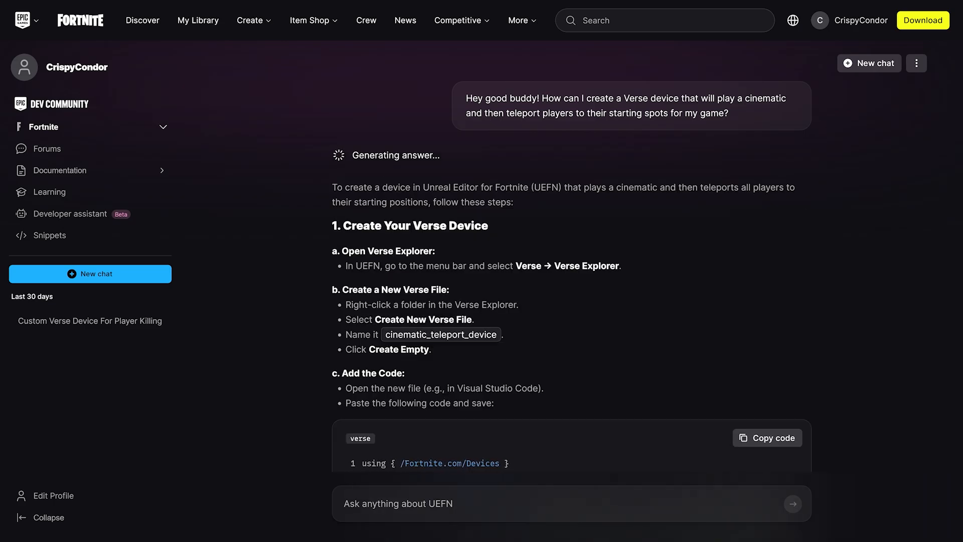
Step: Scroll down the Create in Fortnite landing page toward the LEGO Islands article
{"action": "scroll", "scroll_direction": "down", "scroll_amount": 3}
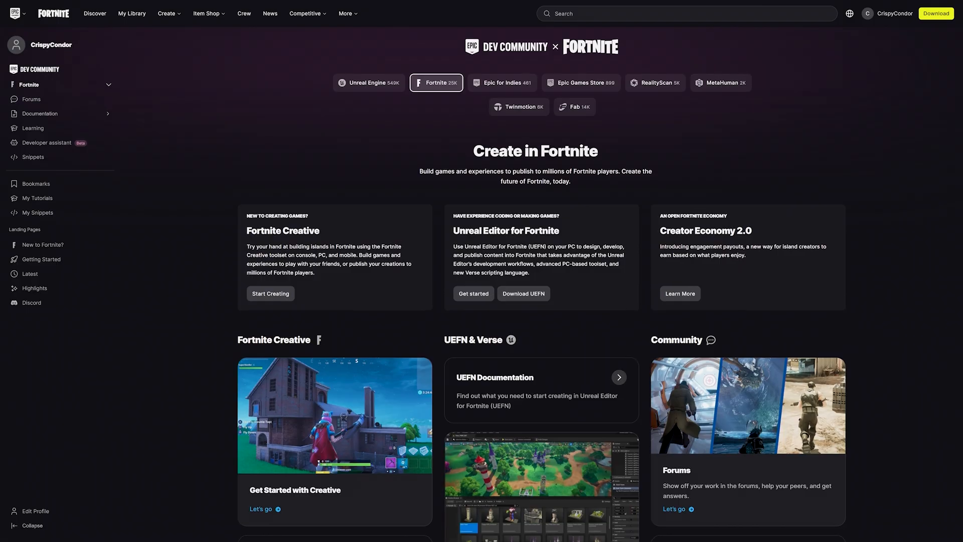
{"action": "scroll", "scroll_direction": "down", "scroll_amount": 3}
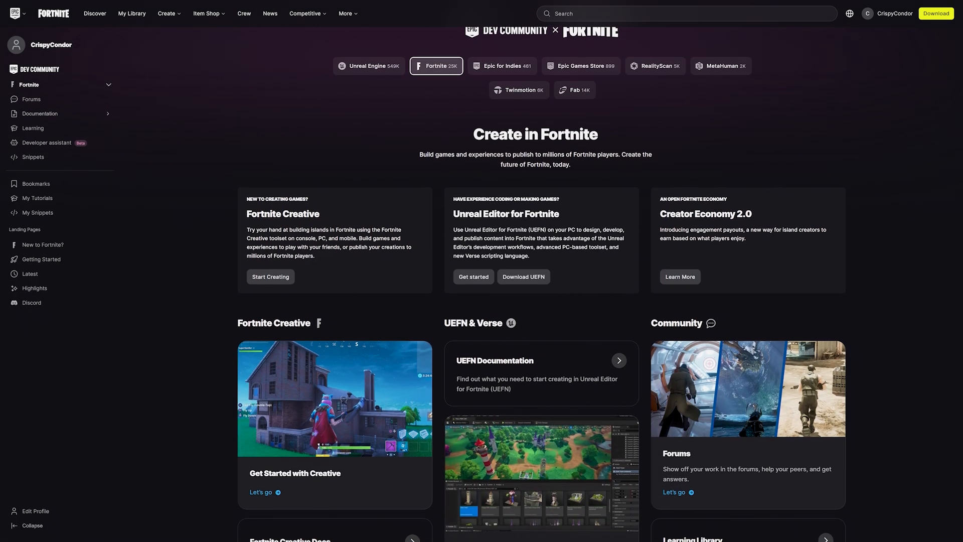
{"action": "scroll", "scroll_direction": "down", "scroll_amount": 3}
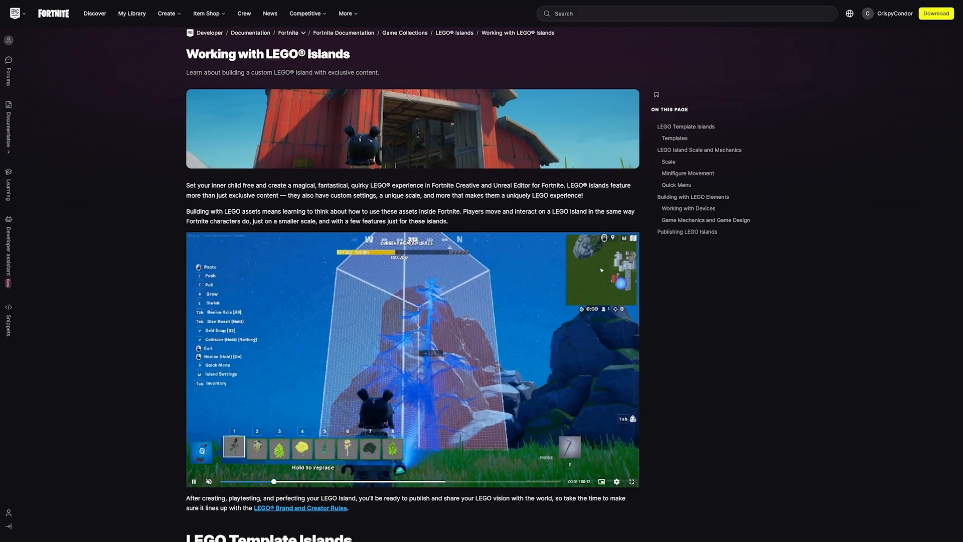
Step: Create a new project from the Fall Guys Starter brand template in the Project Browser
{"action": "scroll", "scroll_direction": "down", "scroll_amount": 3}
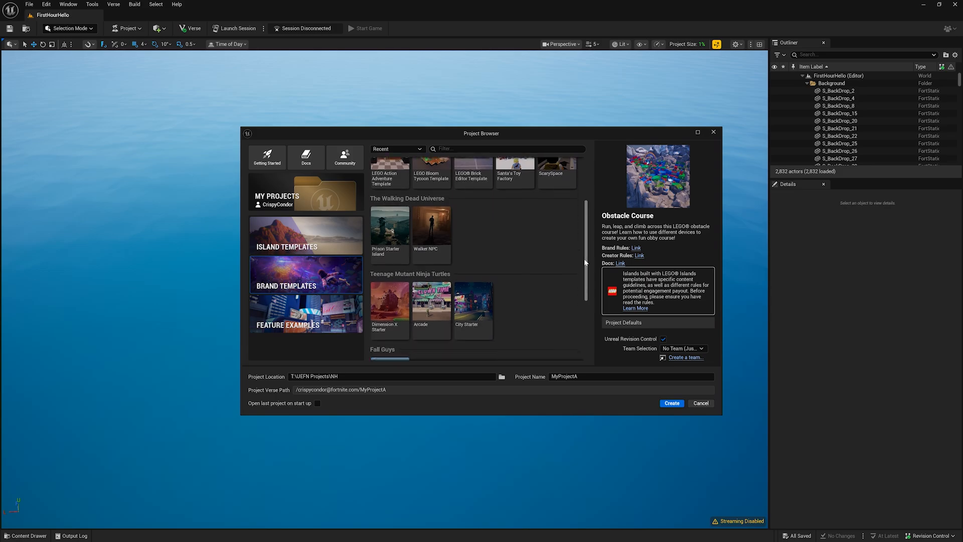
{"action": "scroll", "scroll_direction": "down", "scroll_amount": 3}
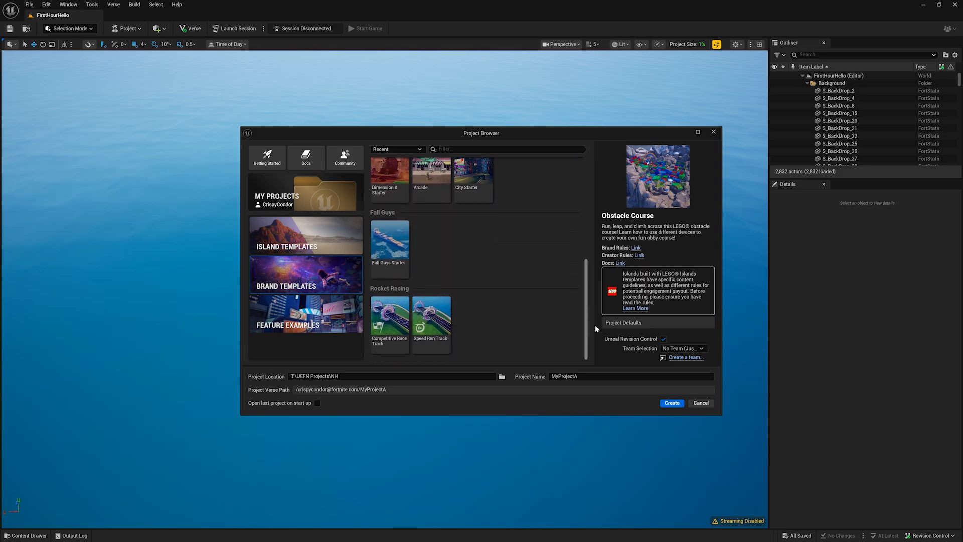
{"action": "left_click", "coordinate": [671, 404]}
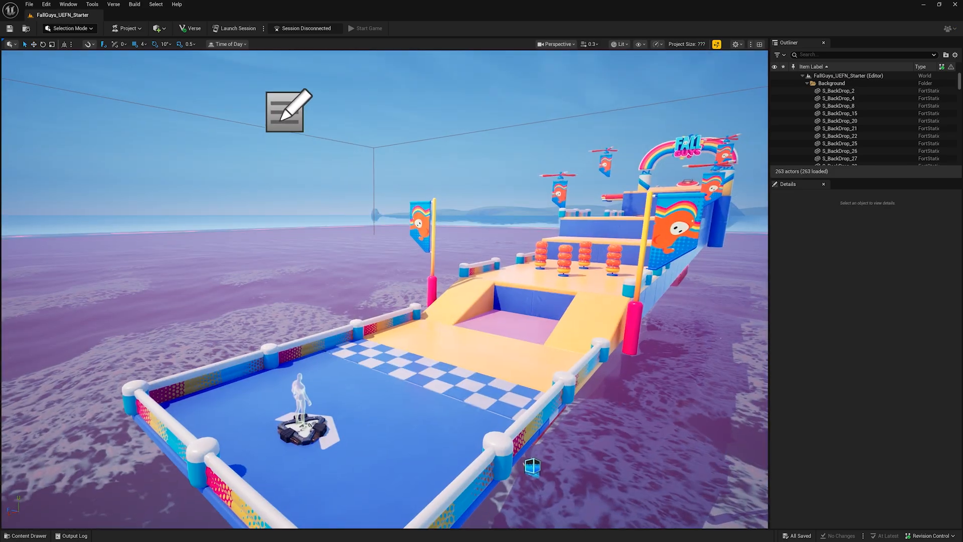